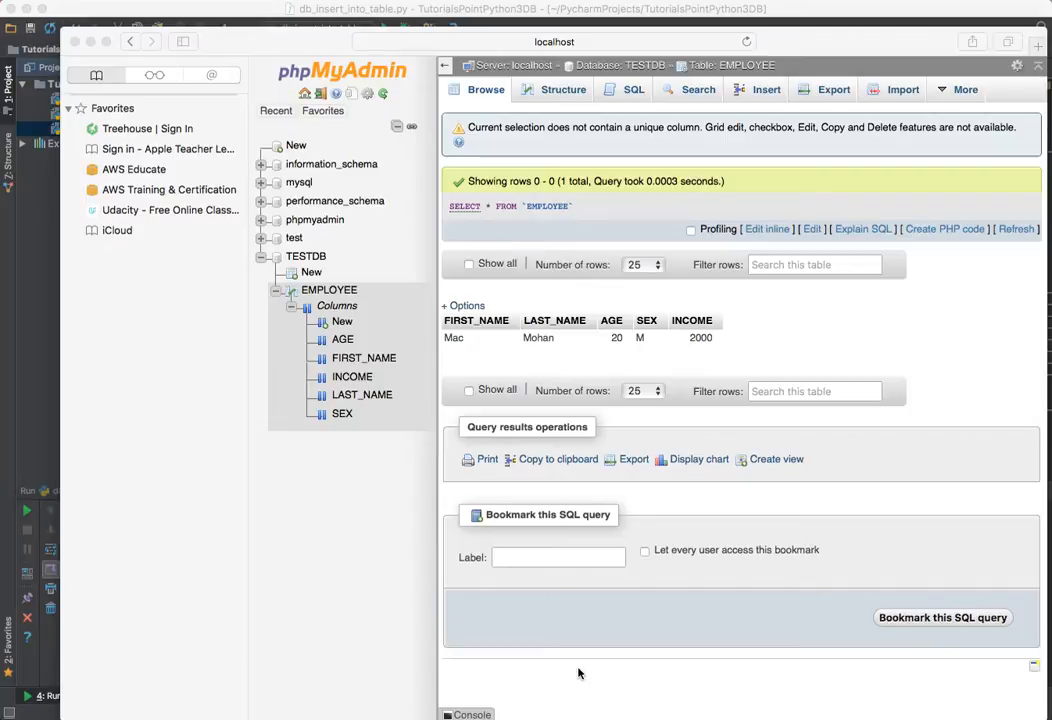
mouse_move(78, 291)
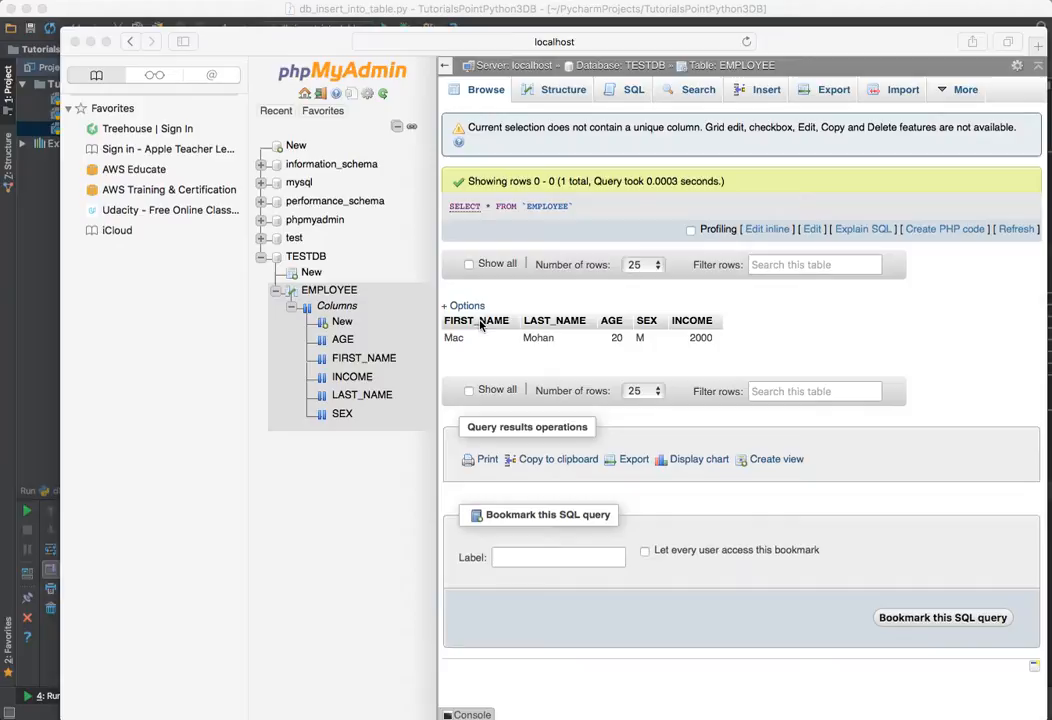
mouse_move(640, 347)
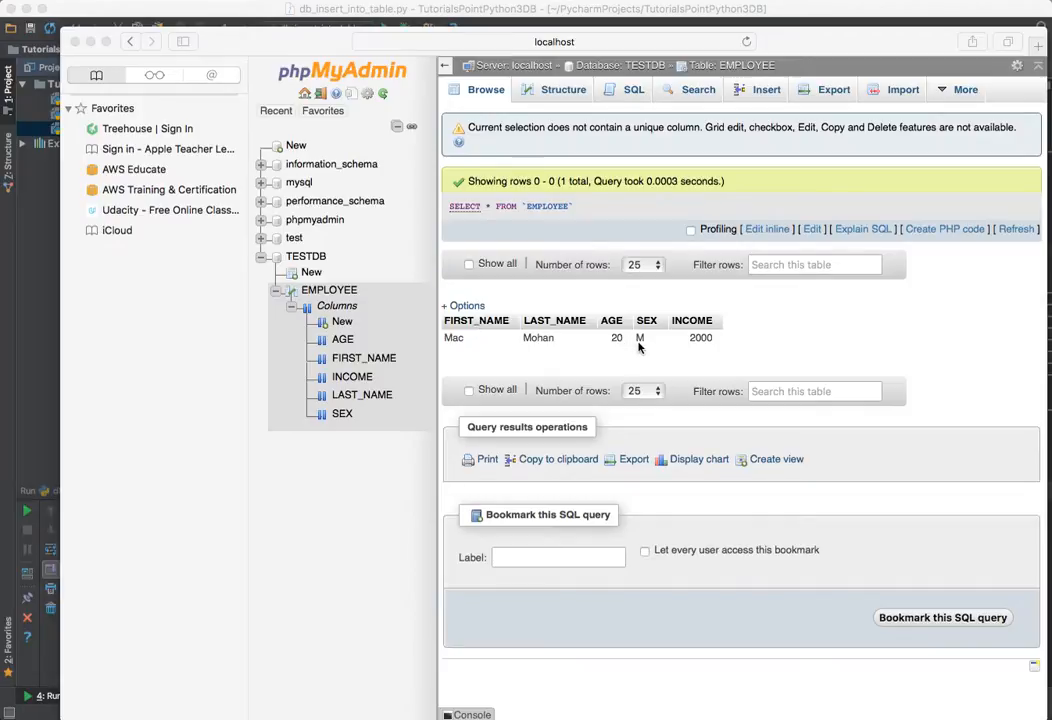
mouse_move(704, 344)
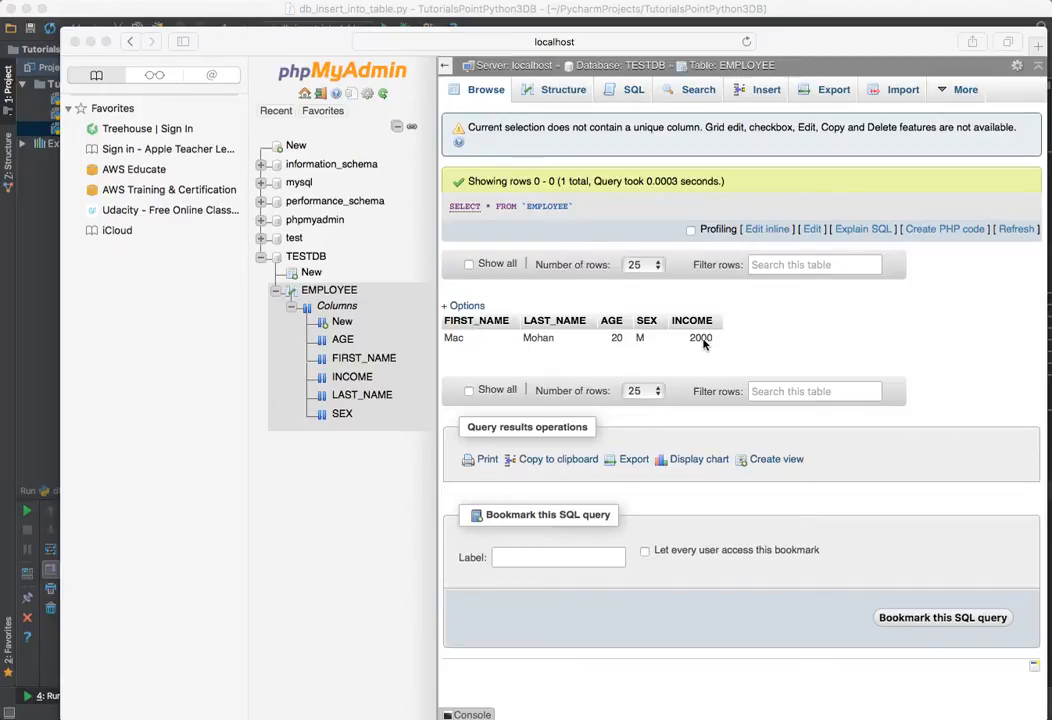
mouse_move(36, 337)
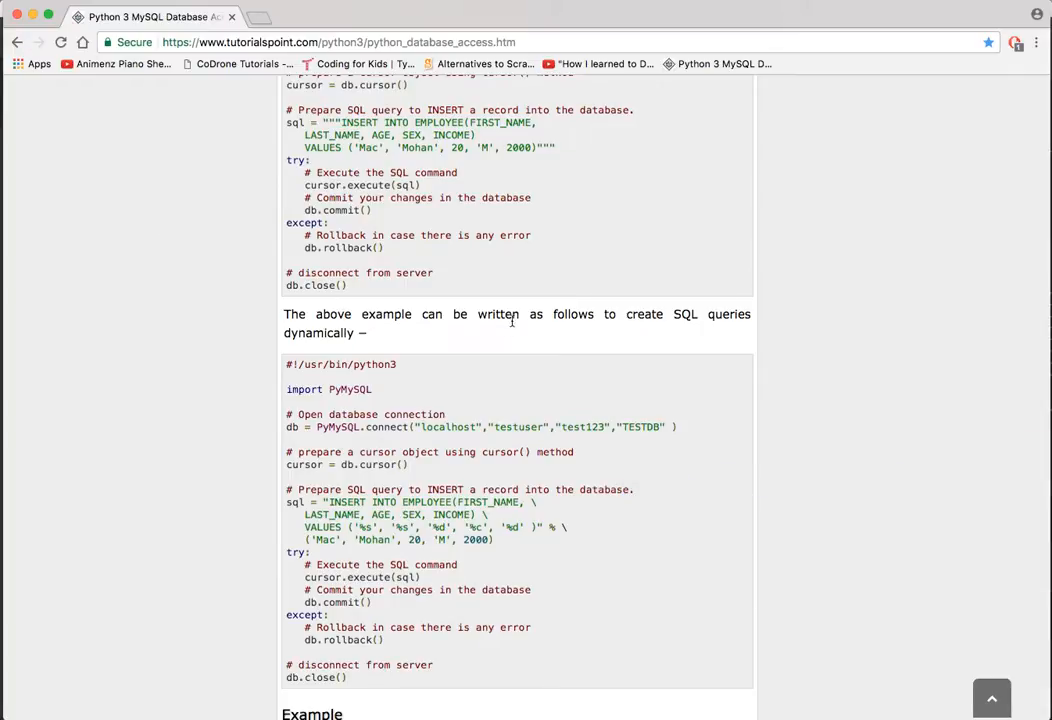
mouse_move(393, 342)
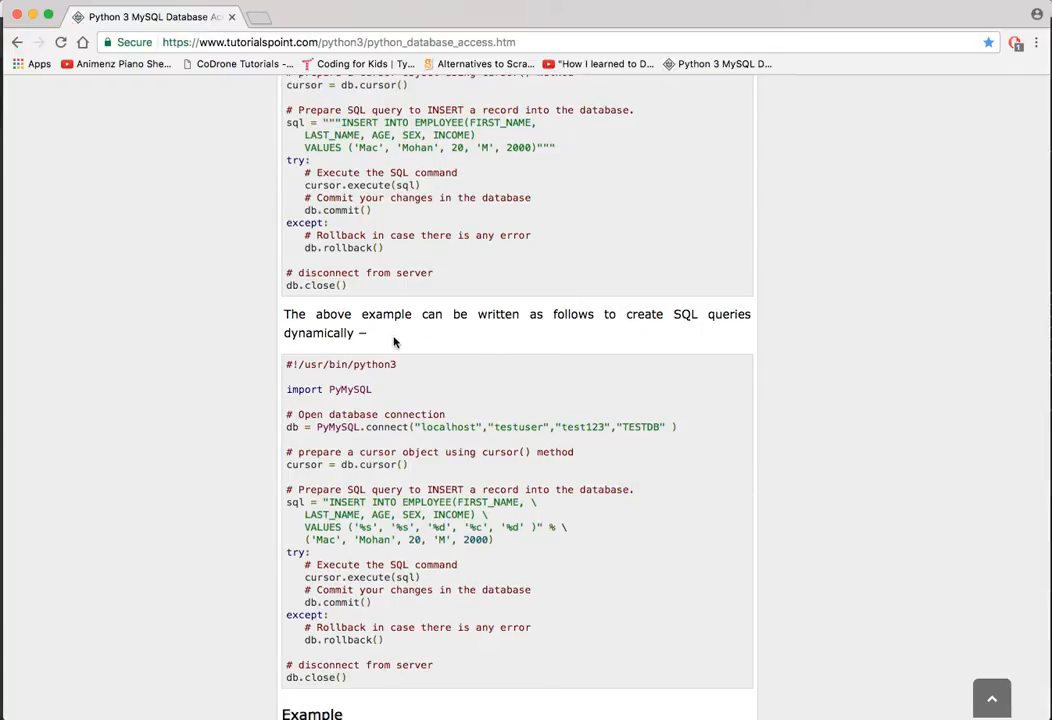
Scroll to the dynamic query example and select its sql = "INSERT ... % (...)" lines
scroll("down", 3)
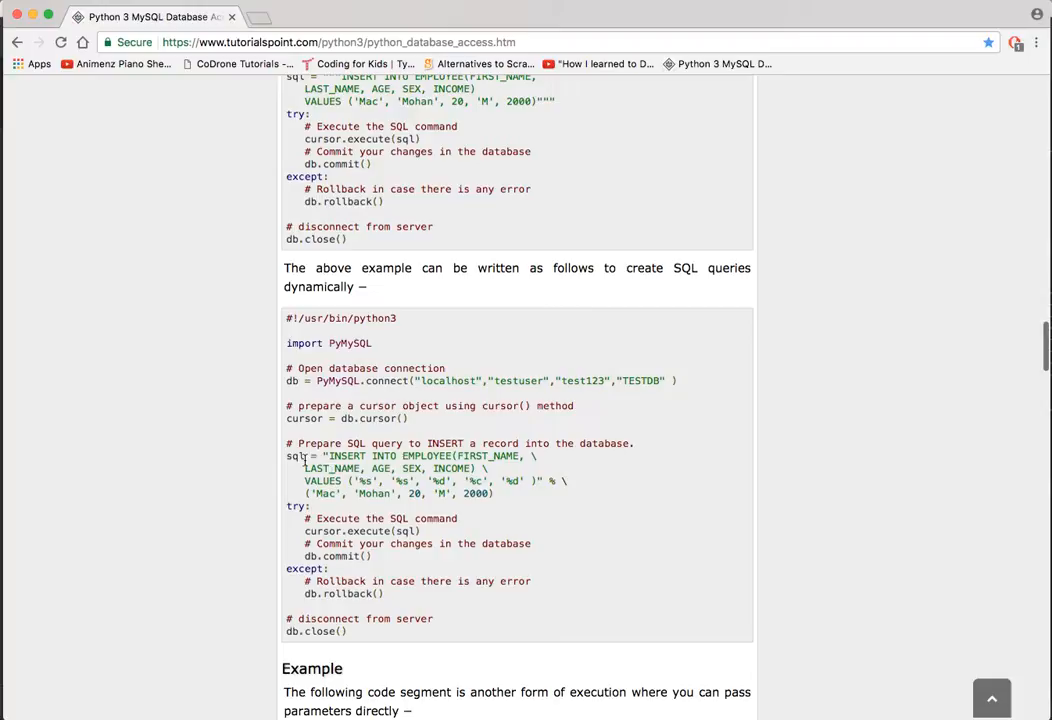
left_click_drag(287, 455, 493, 493)
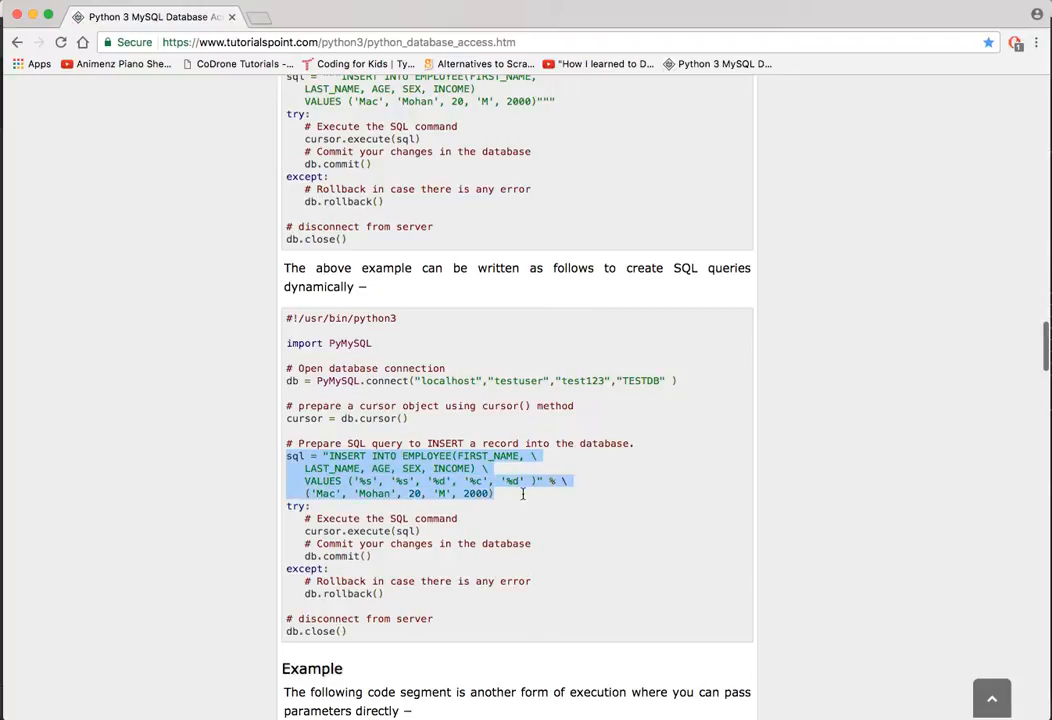
mouse_move(508, 498)
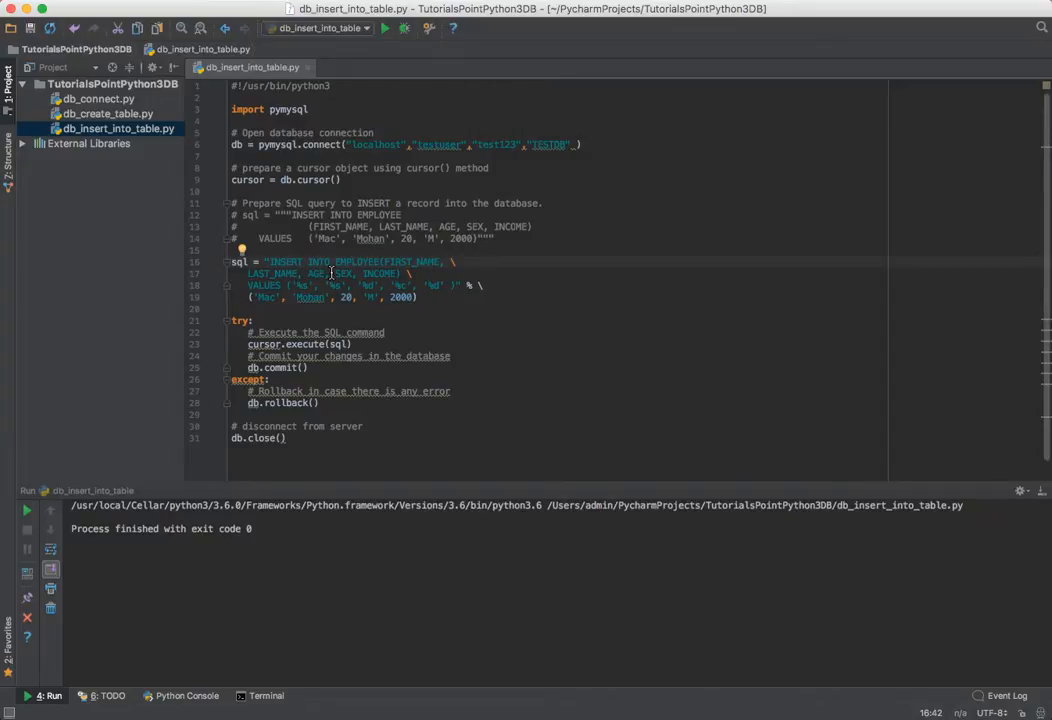
mouse_move(300, 287)
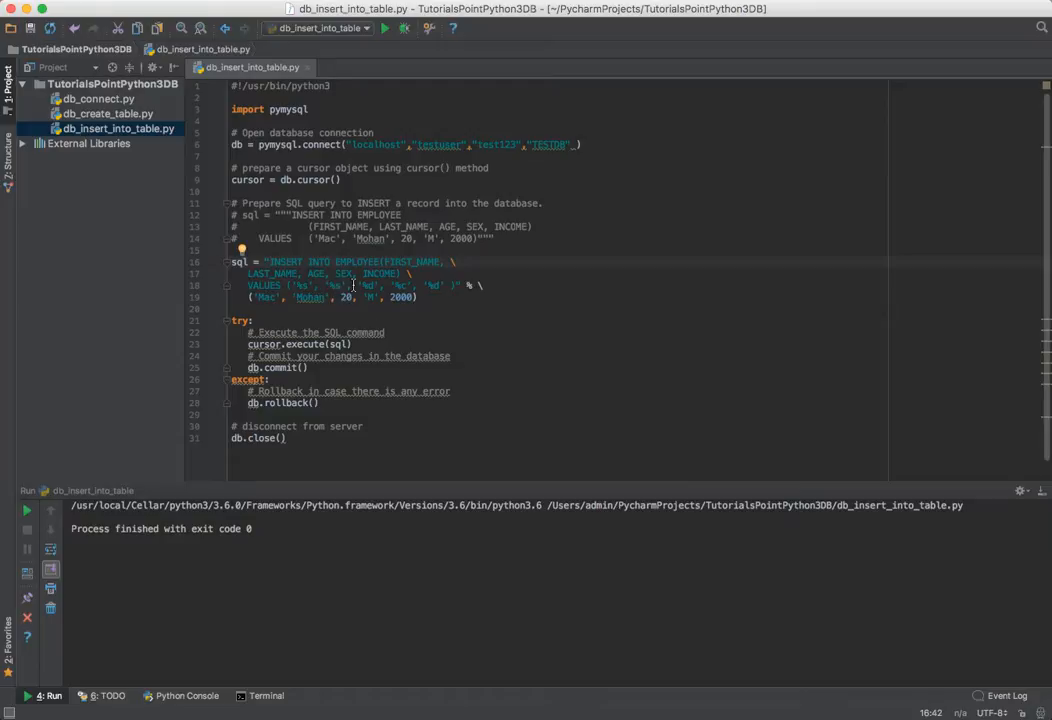
mouse_move(407, 297)
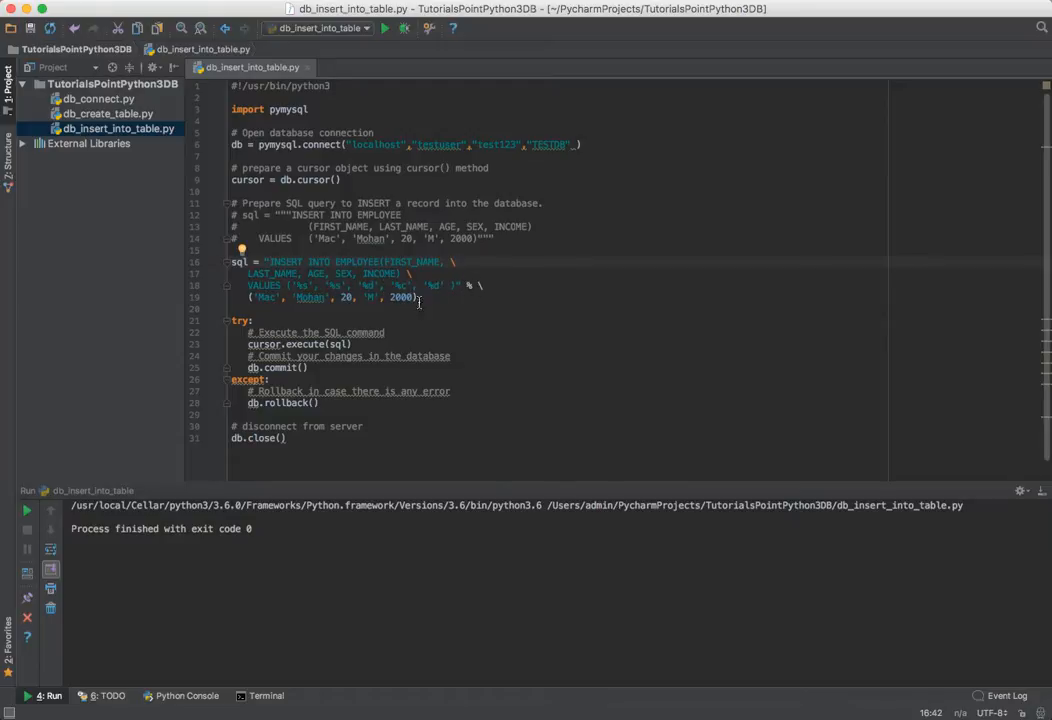
Replace Mac Mohan's values with ('Tim', 'Johnson', 21, 'M', 4500) in the INSERT
double_click(267, 297)
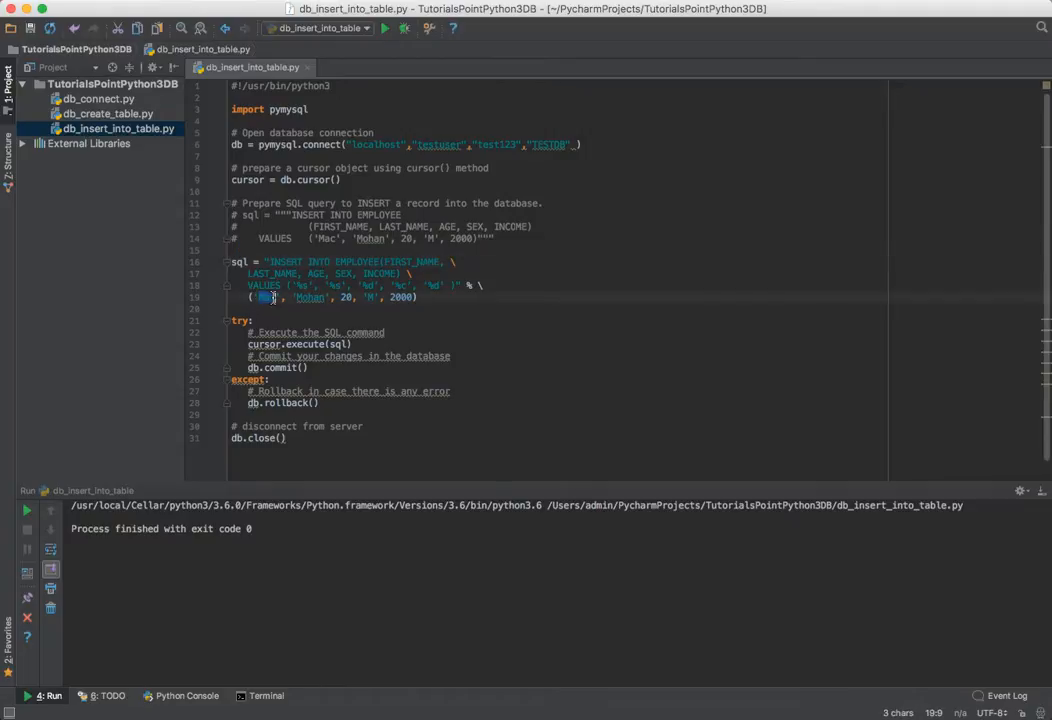
mouse_move(310, 297)
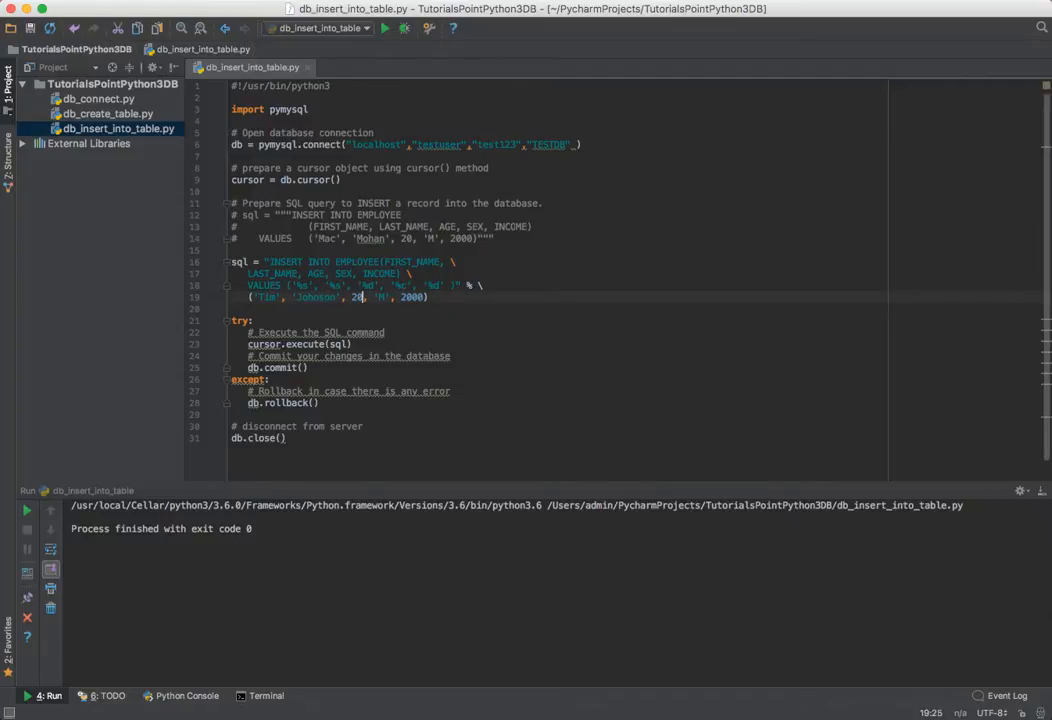
type("21")
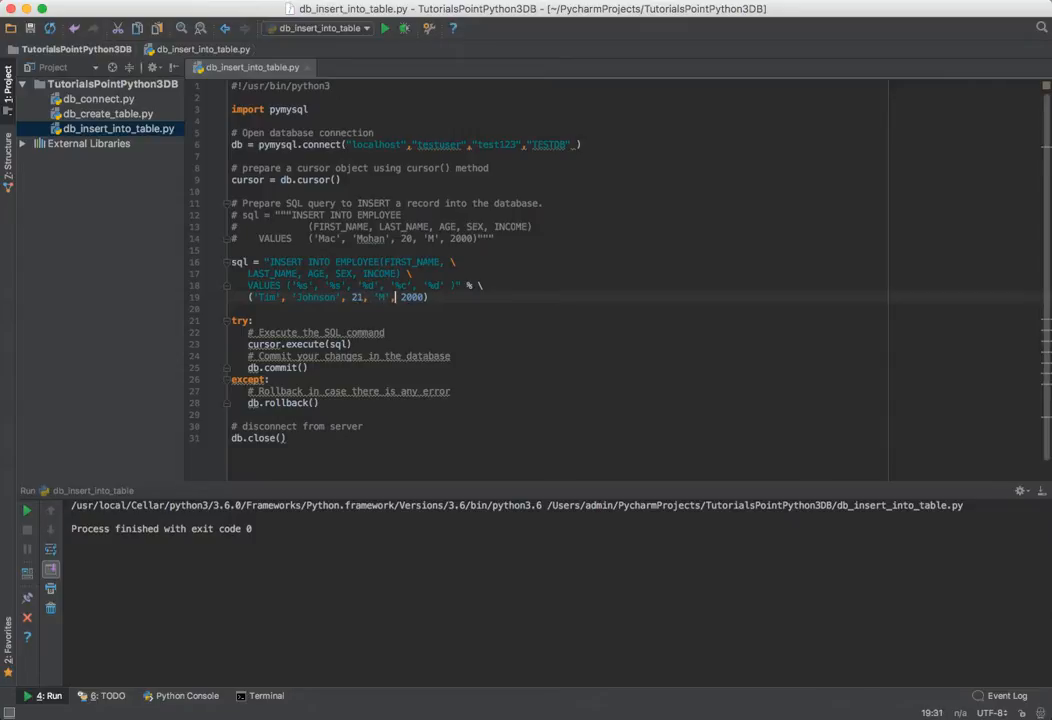
type("4500")
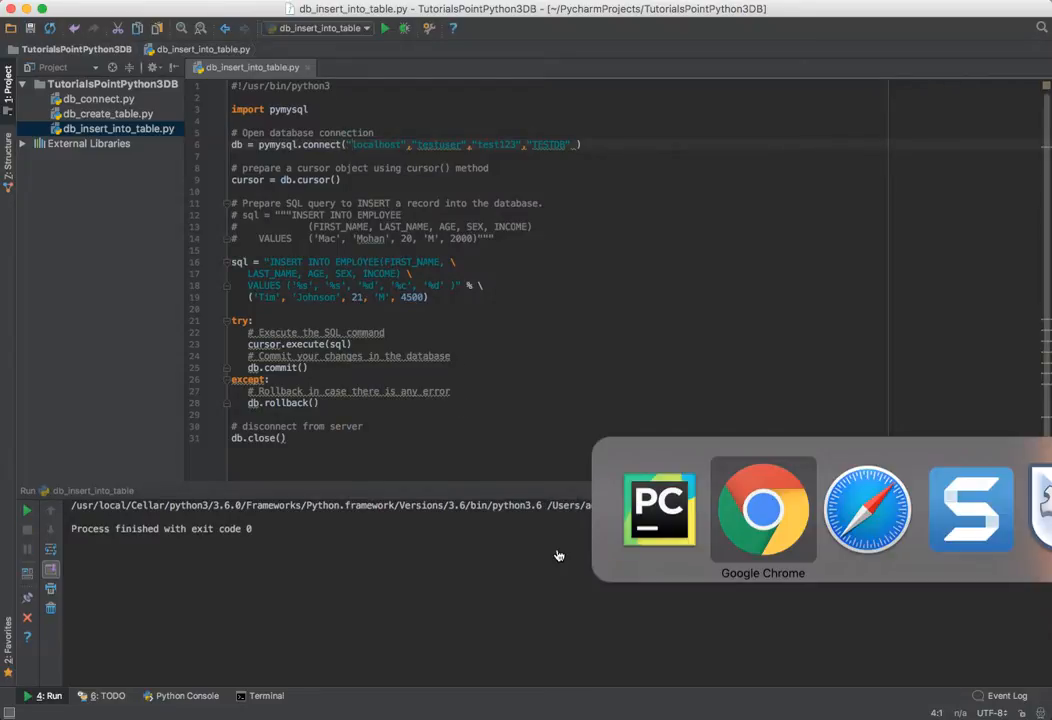
left_click(763, 509)
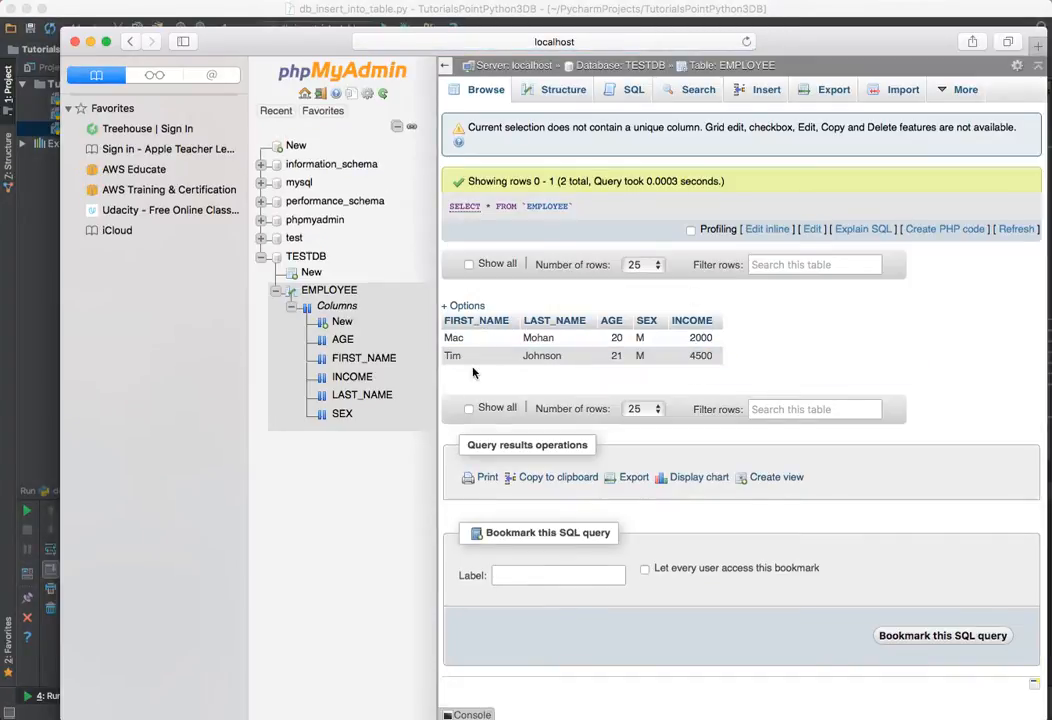
mouse_move(572, 375)
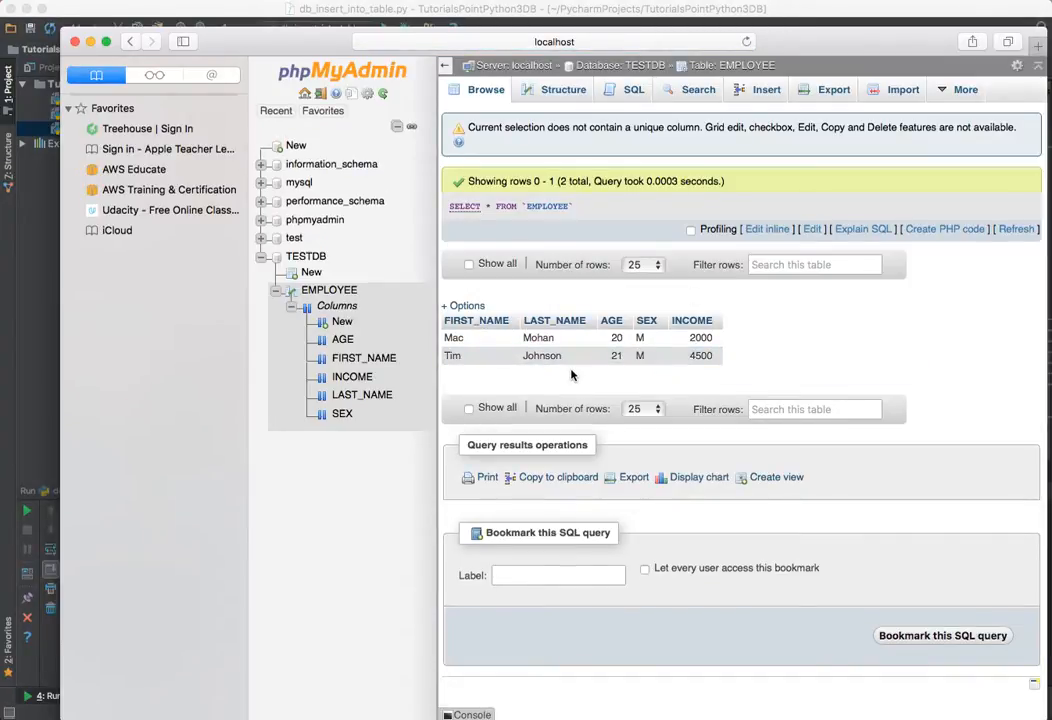